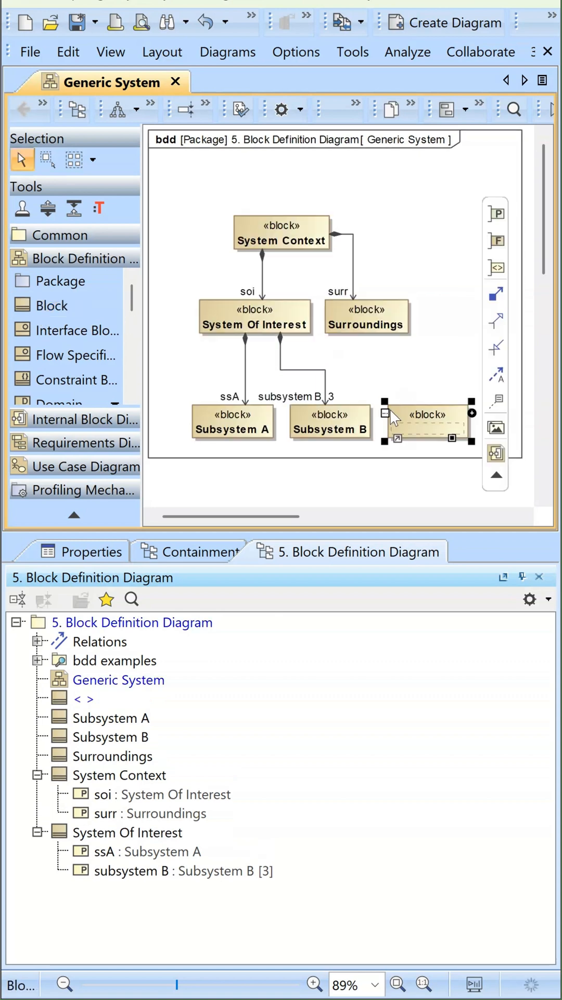
Name the new block Subsystem C
{"action": "type", "text": "Subsystem C"}
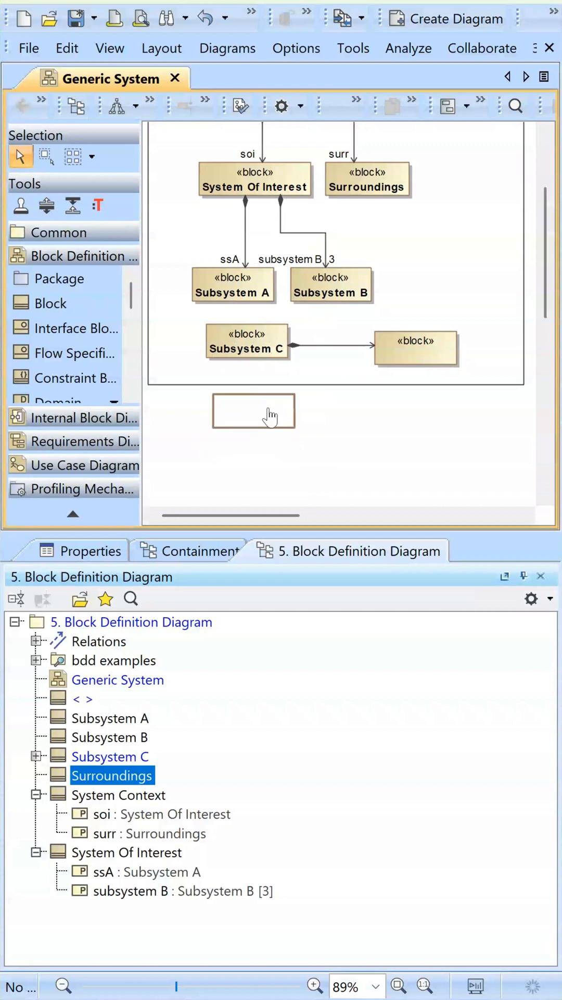
Move the composed block beneath Subsystem C and rename it c1, giving part c1 : c1
{"action": "left_click_drag", "start_coordinate": [415, 344], "coordinate": [247, 409]}
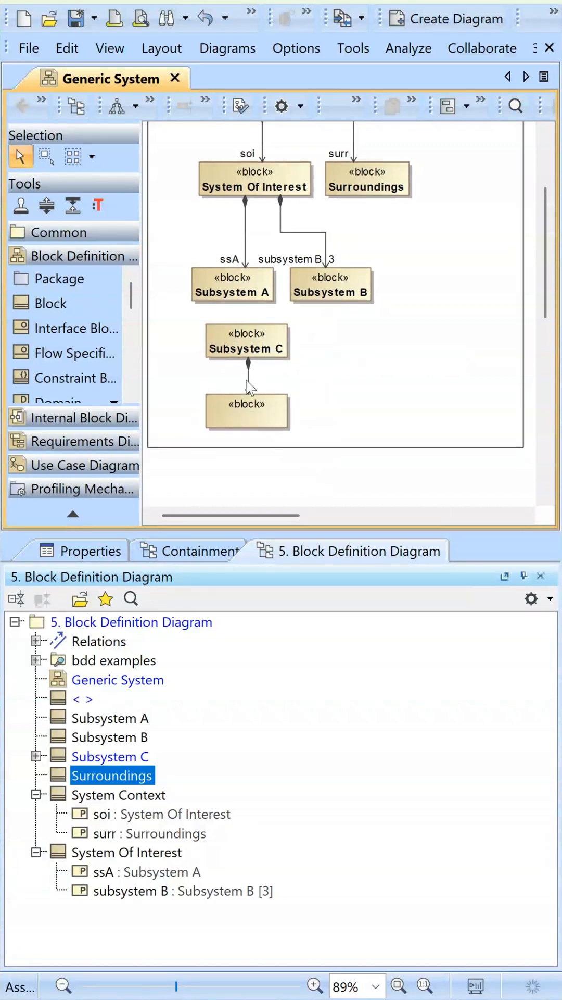
{"action": "left_click", "coordinate": [36, 756]}
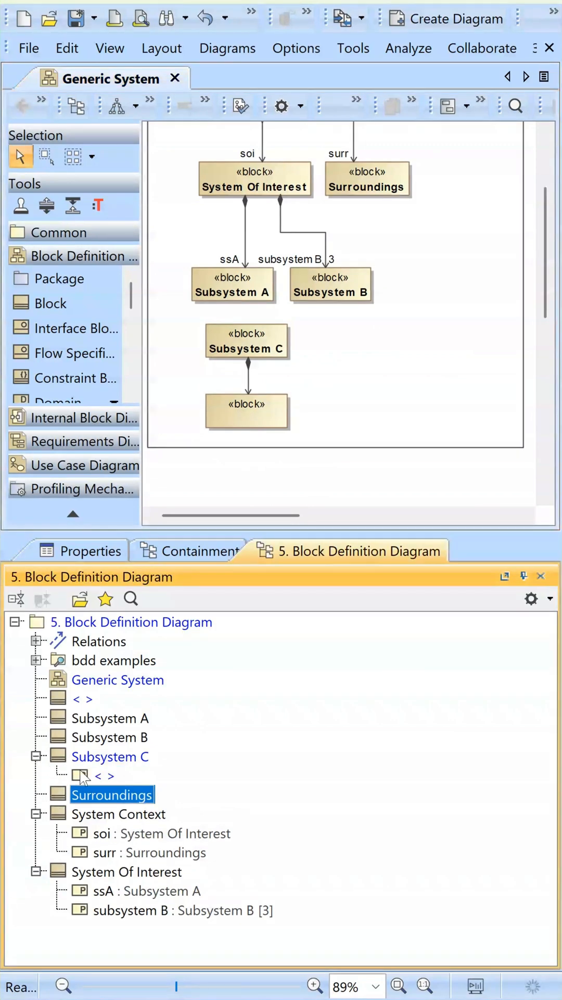
{"action": "left_click", "coordinate": [246, 411]}
{"action": "type", "text": "c1"}
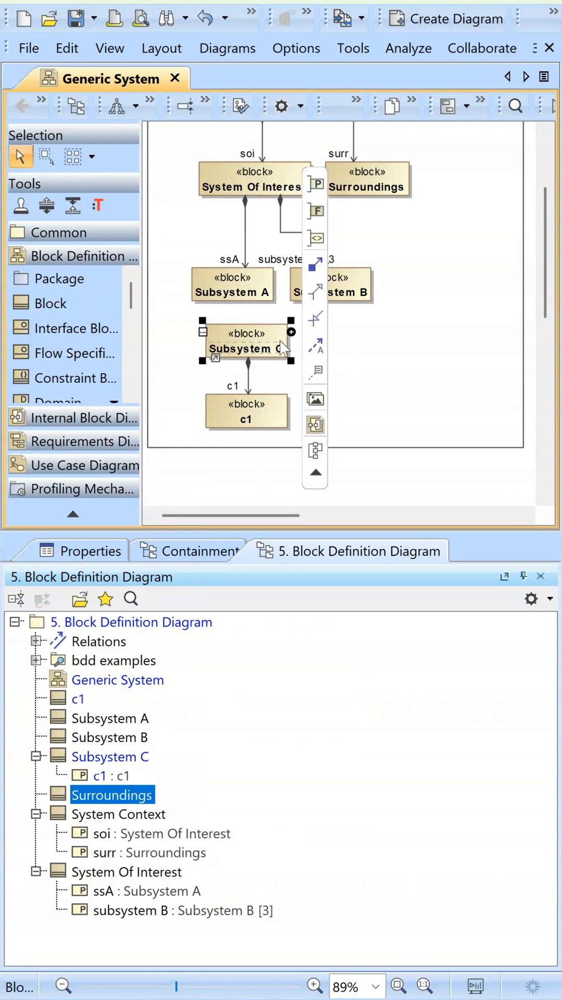
Add a value property named value1 to Subsystem C
{"action": "left_click", "coordinate": [316, 184]}
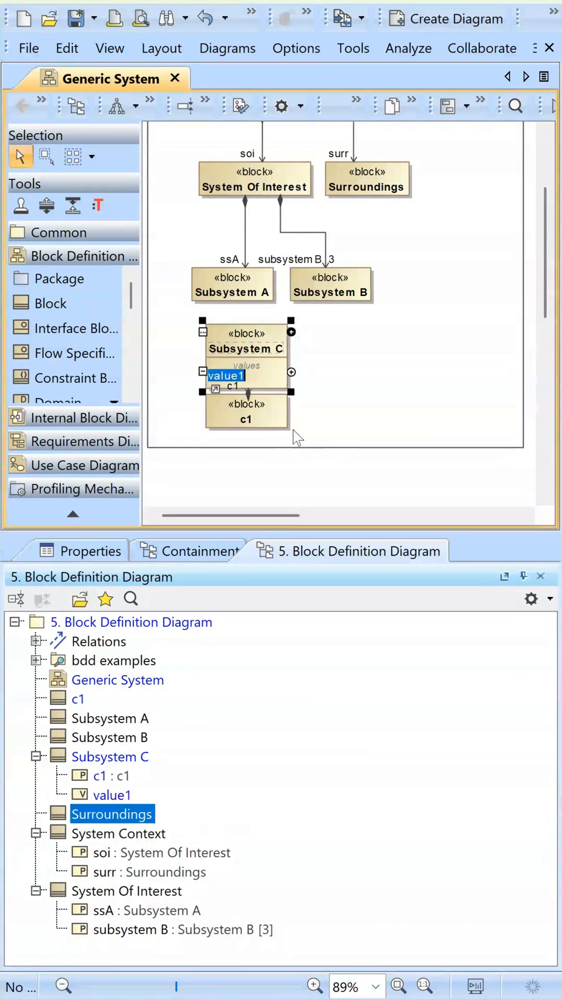
{"action": "left_click", "coordinate": [291, 332]}
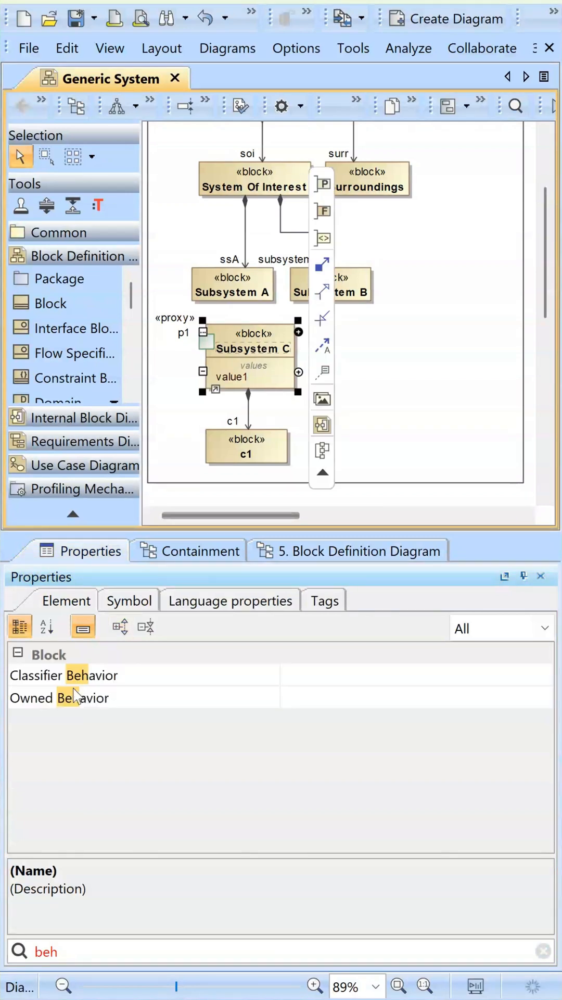
Select Subsystem C and go to its Block stereotype in the Containment tree
{"action": "left_click", "coordinate": [363, 370]}
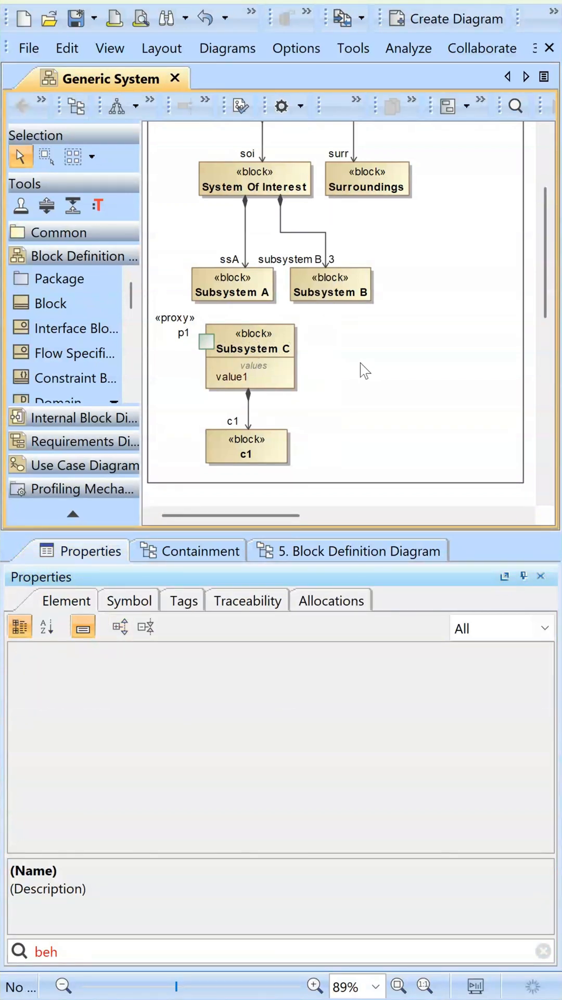
{"action": "left_click", "coordinate": [252, 348]}
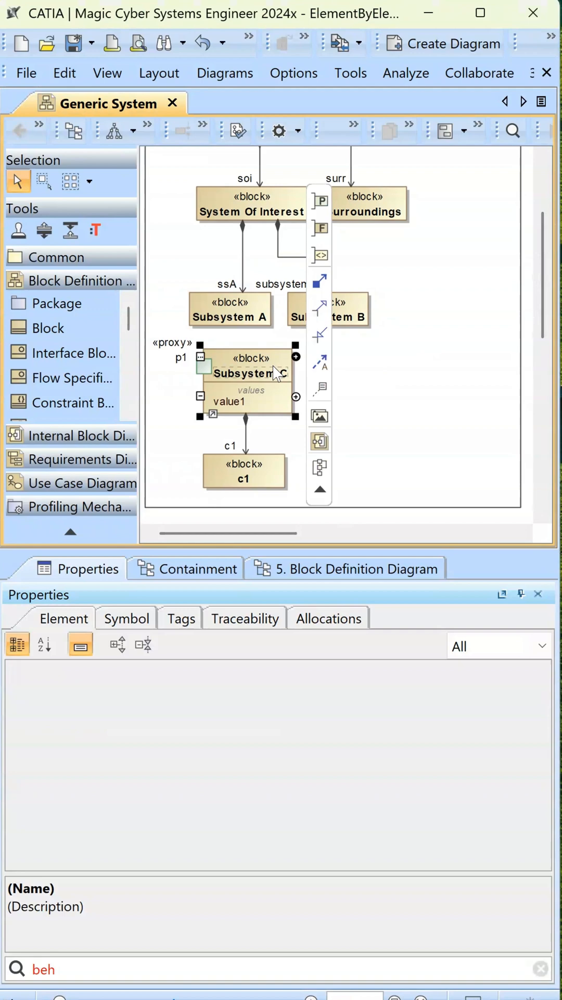
{"action": "right_click", "coordinate": [245, 372]}
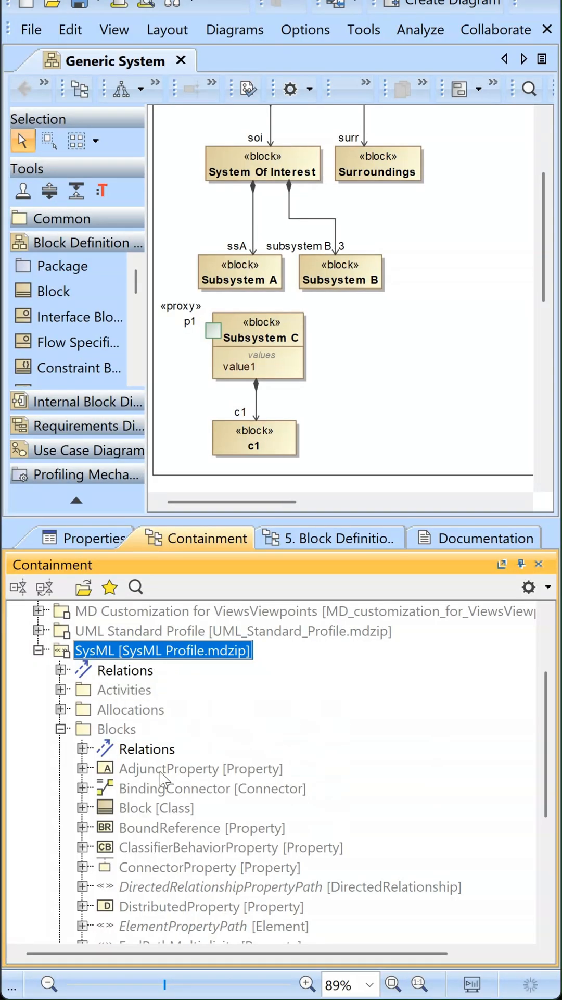
Show the read-only documentation of the SysML Block [Class] stereotype
{"action": "left_click", "coordinate": [156, 807]}
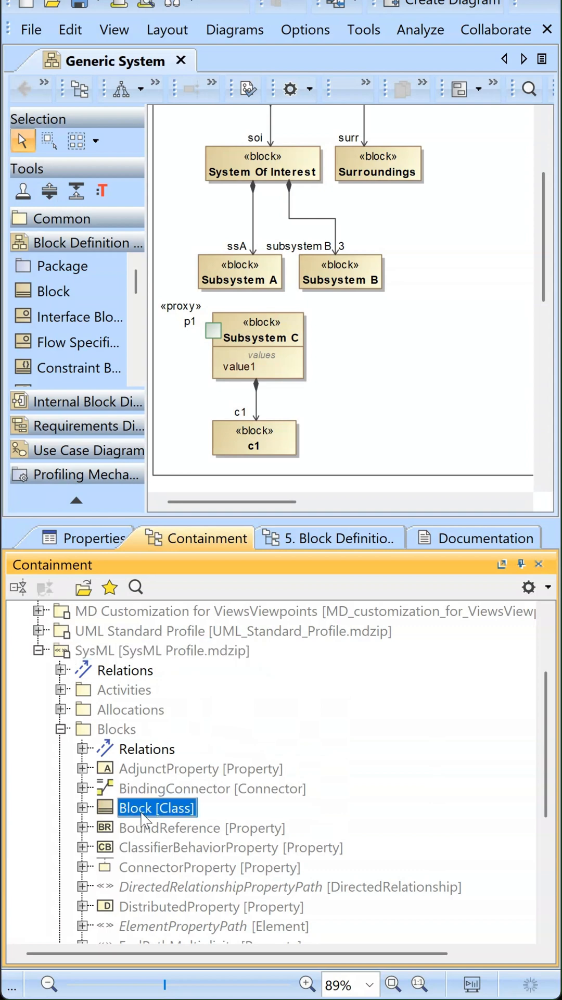
{"action": "left_click", "coordinate": [485, 538]}
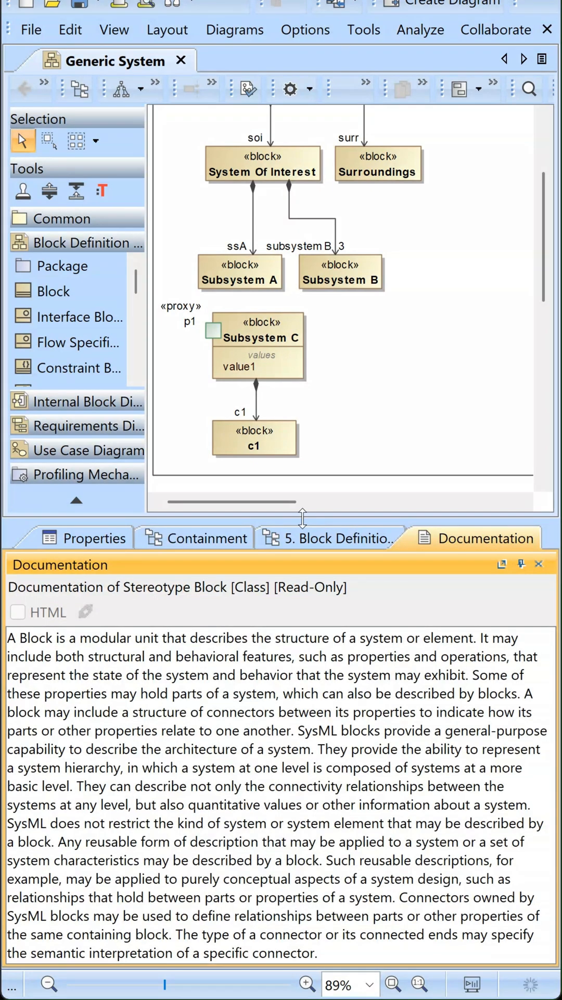